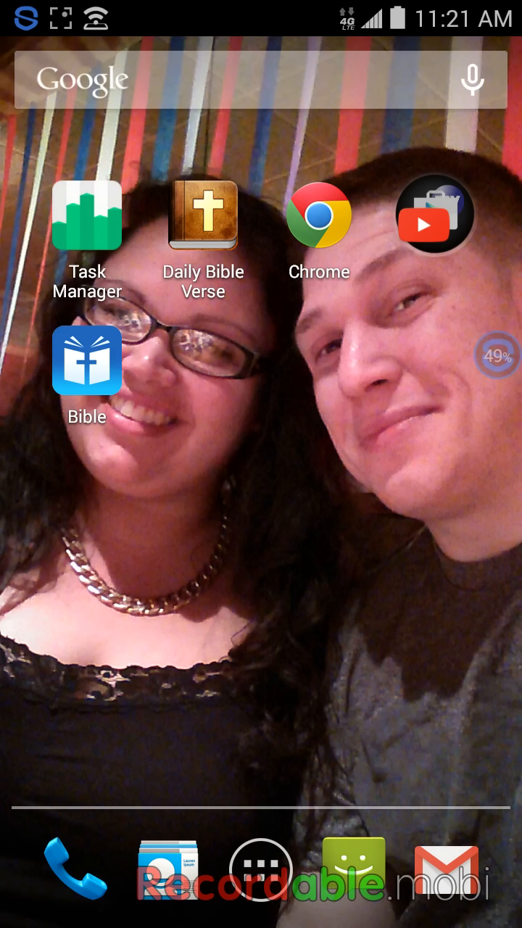
# Reach Show Box via the app folder and Play Store search, and launch it
pyautogui.click(436, 215)
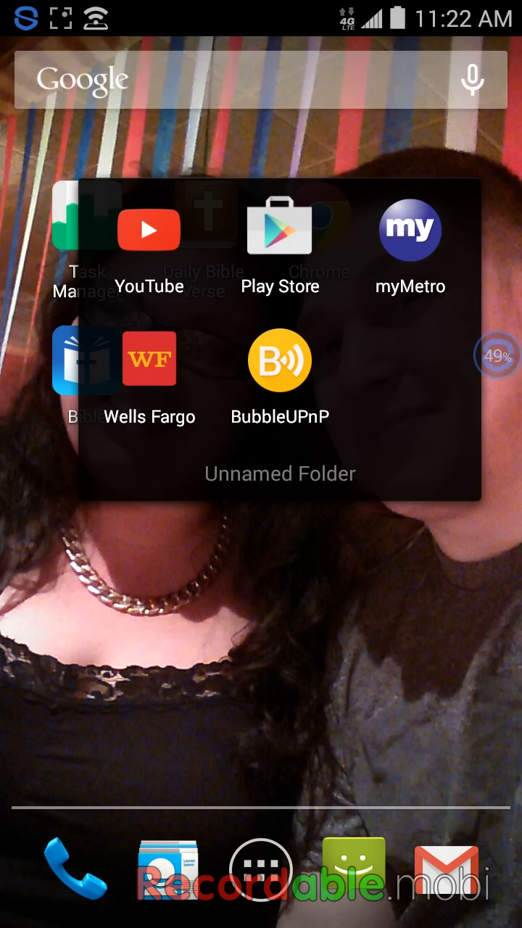
pyautogui.click(278, 229)
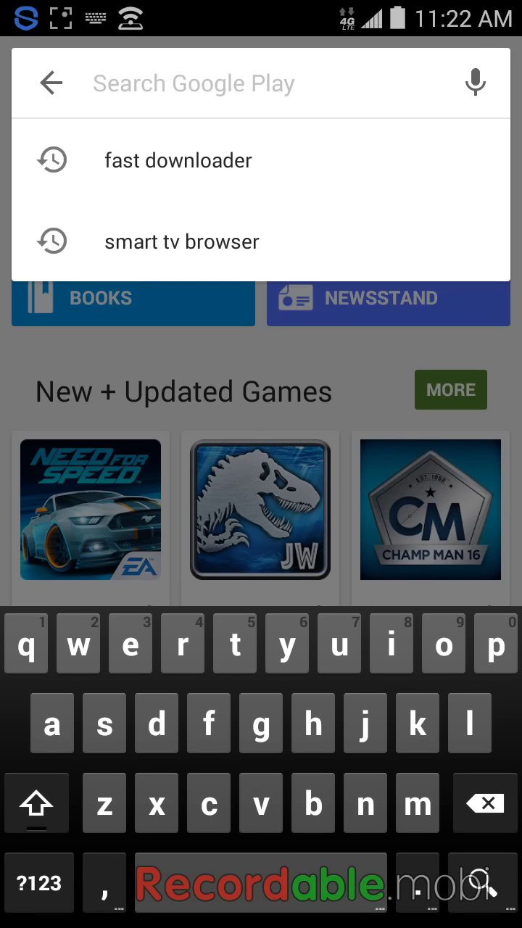
pyautogui.click(177, 159)
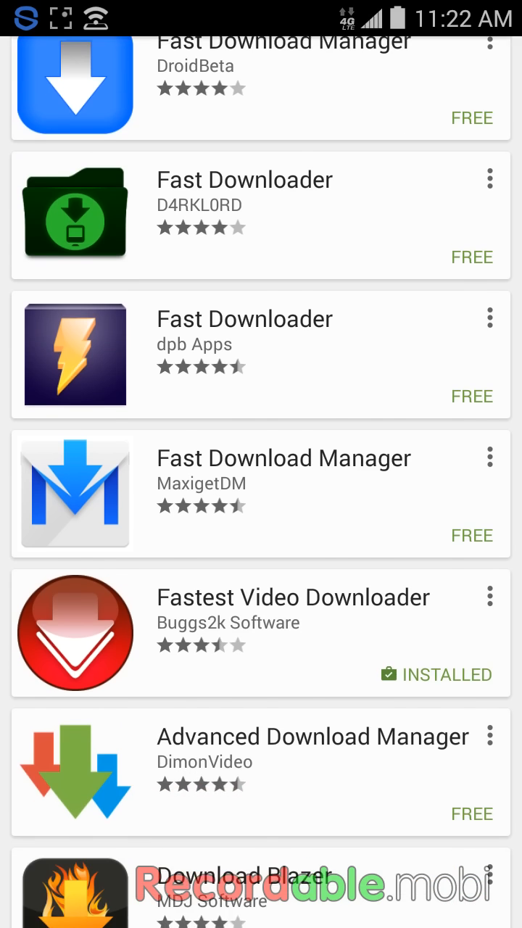
pyautogui.scroll(-3)
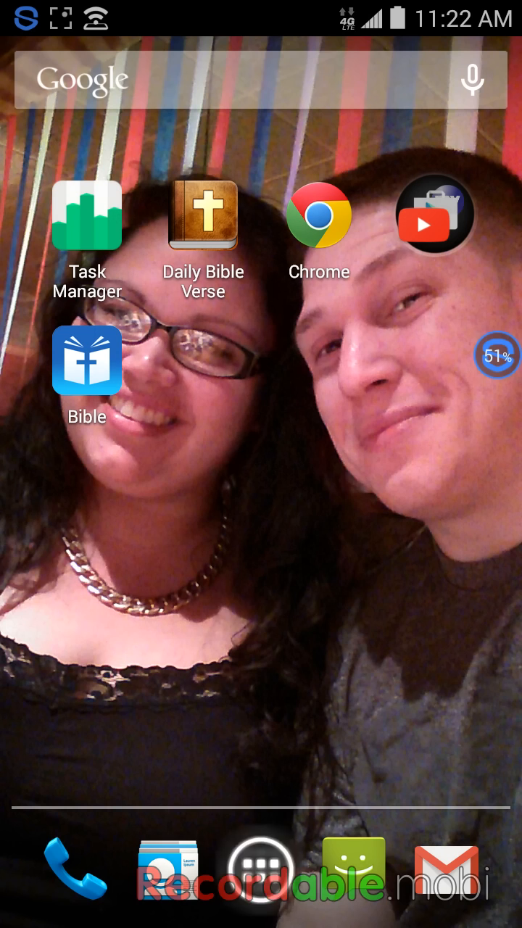
pyautogui.click(261, 875)
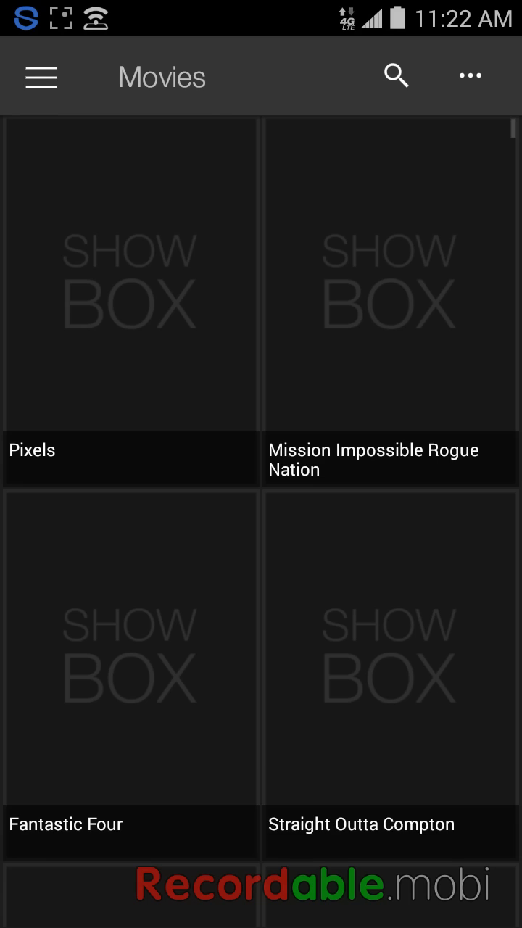
# Switch Show Box to TV shows, search 'cl' and select The Cleveland Show
pyautogui.click(41, 76)
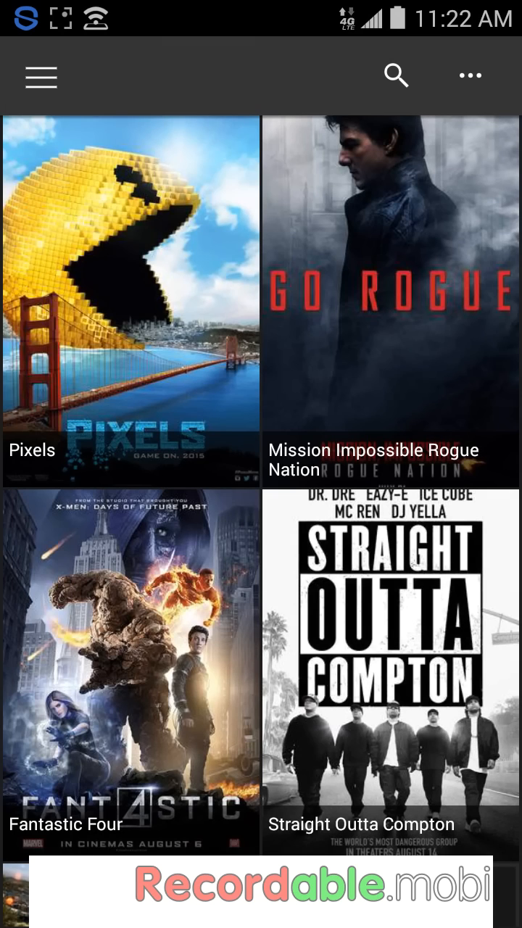
pyautogui.click(396, 75)
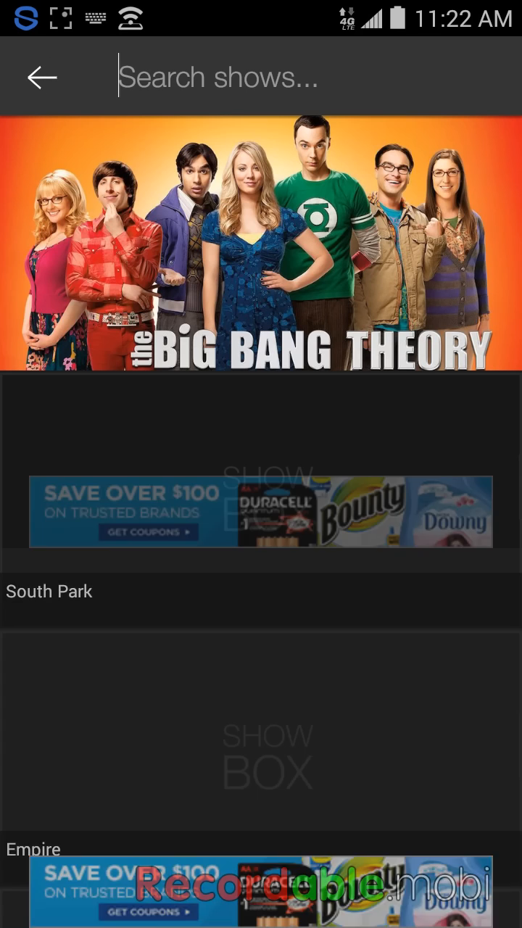
pyautogui.write('cle')
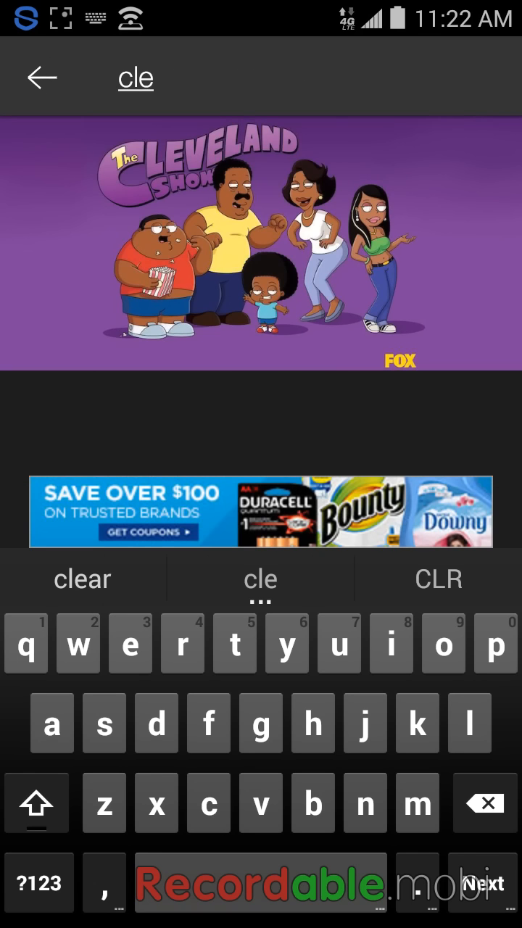
pyautogui.click(259, 253)
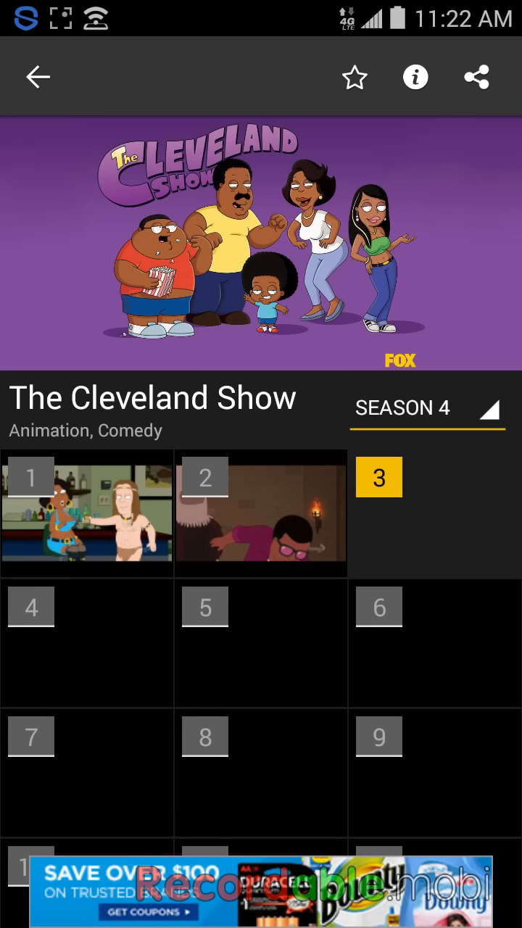
# Download season 4 episode 19 at 480p, renamed to 'cleveland show.mp4'
pyautogui.scroll(-3)
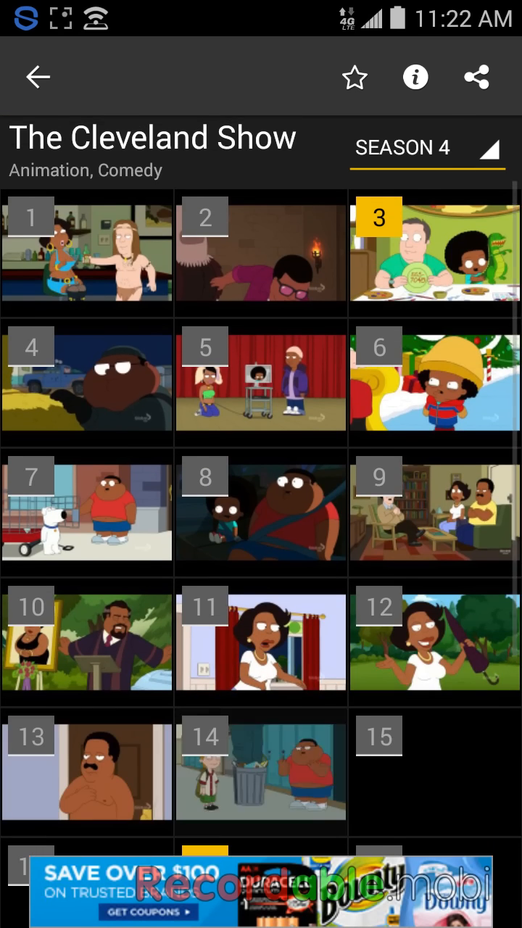
pyautogui.scroll(-3)
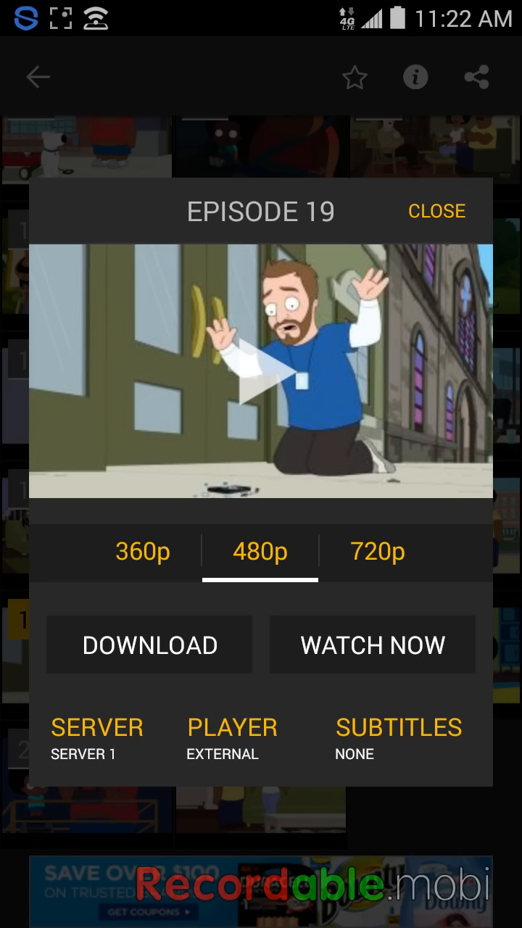
pyautogui.click(149, 643)
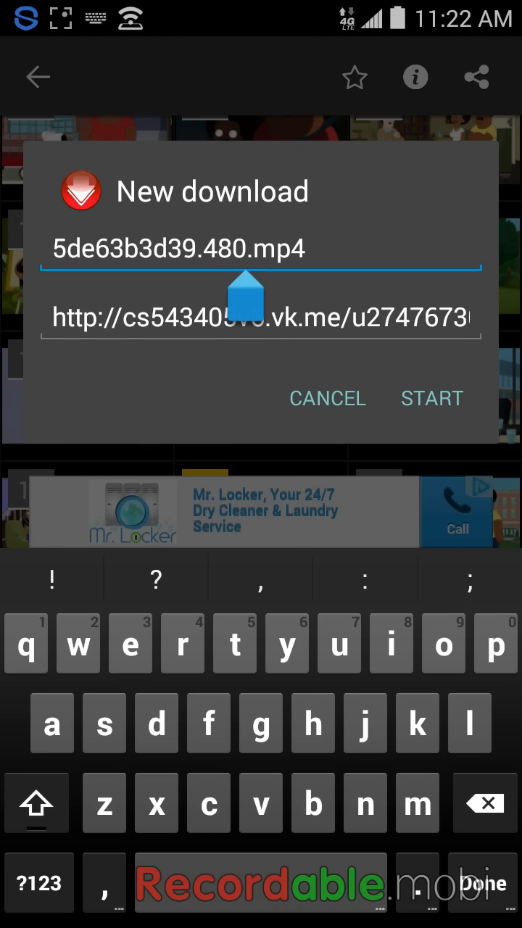
pyautogui.click(485, 803)
pyautogui.write('cleveland sho')
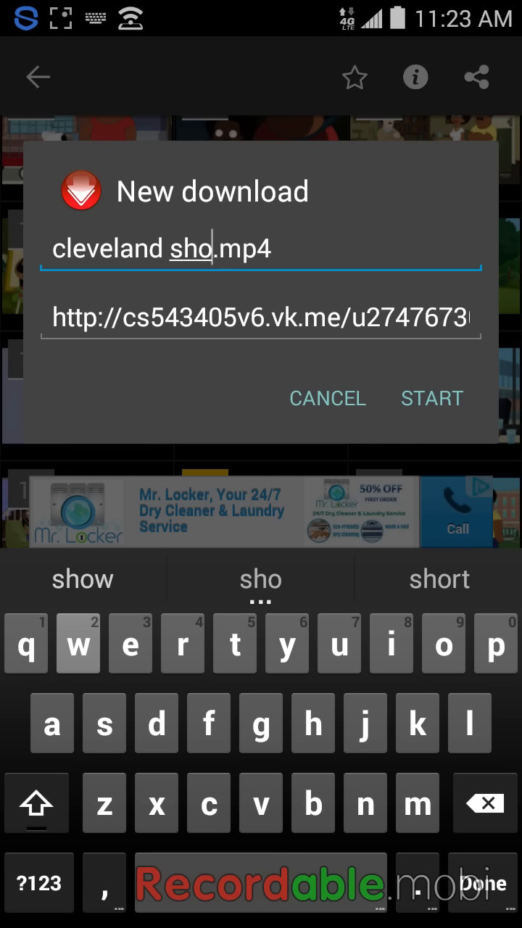
pyautogui.click(430, 397)
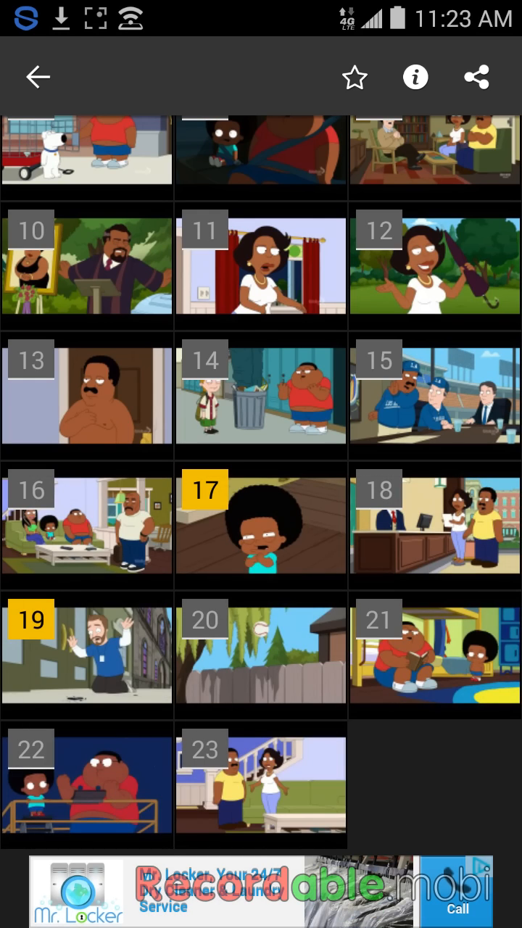
# Leave the episode page, check cleveland show.mp4 in the File Manager, and return to the app list
pyautogui.click(87, 655)
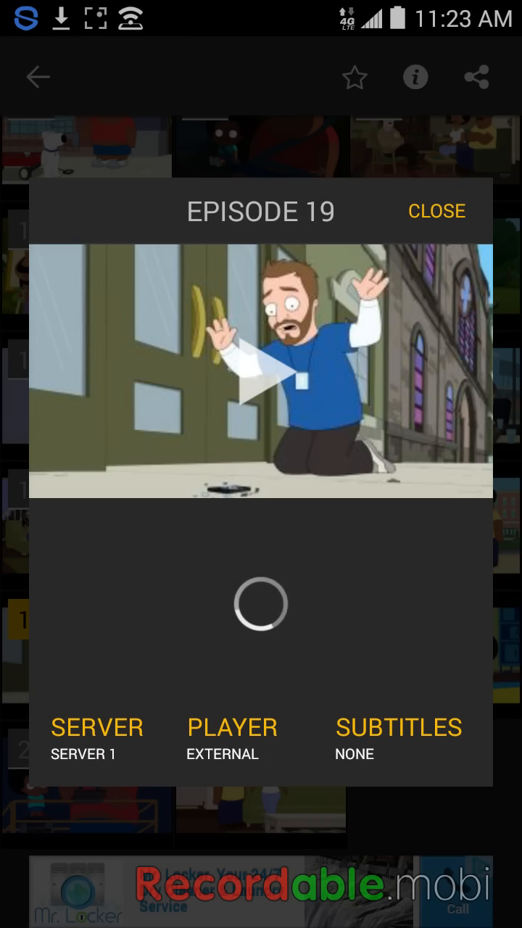
pyautogui.click(436, 211)
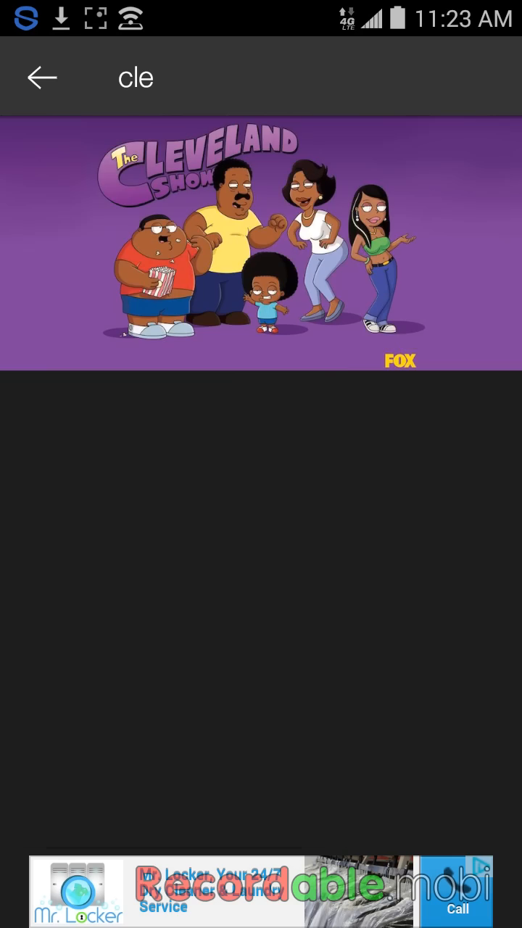
pyautogui.click(41, 76)
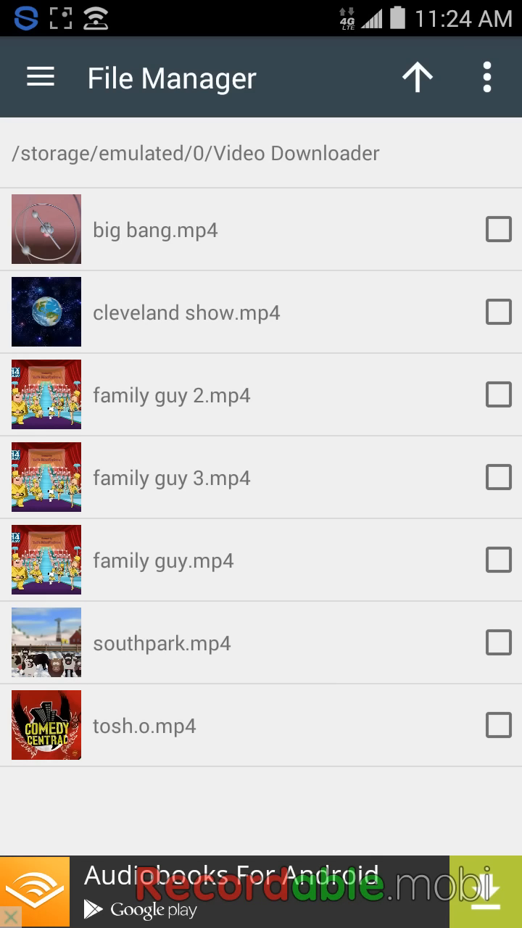
pyautogui.moveTo(261, 7); pyautogui.dragTo(261, 290)
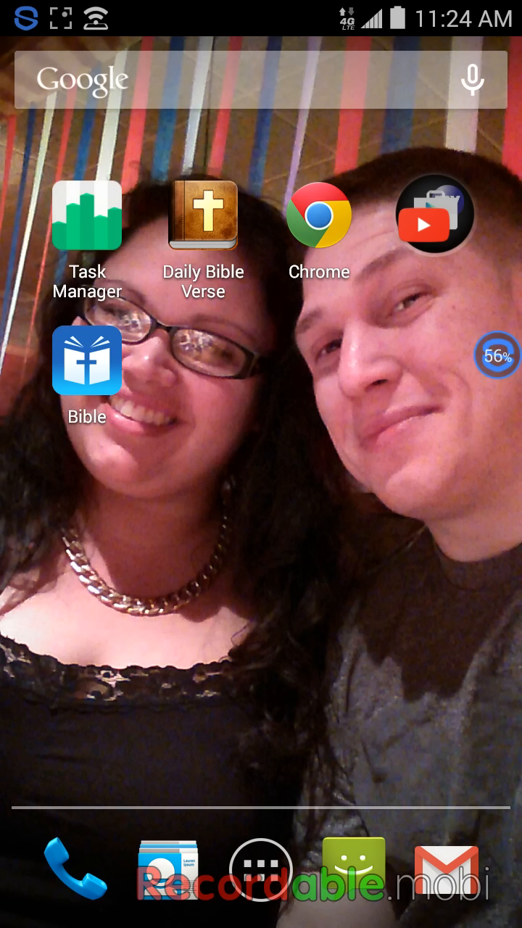
pyautogui.click(261, 869)
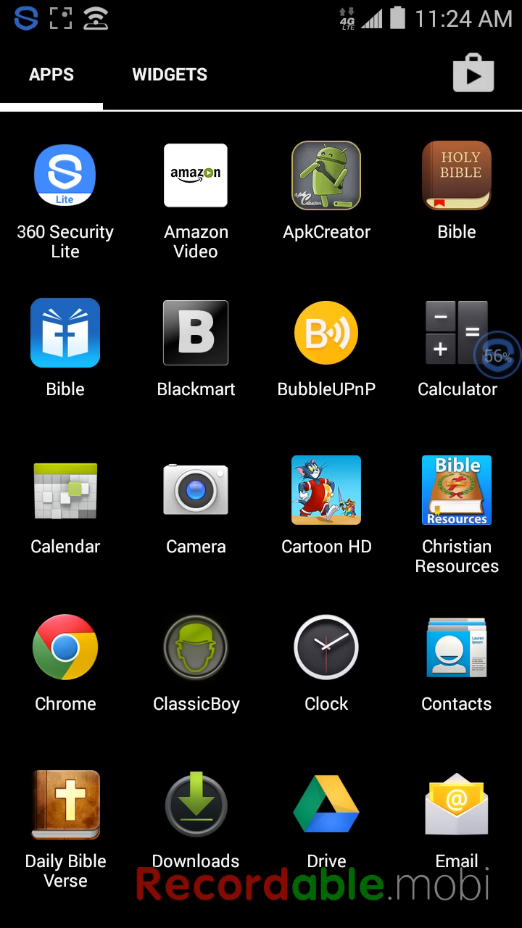
# Close the app drawer and reopen it on the page listing Video Downloader
pyautogui.click(324, 334)
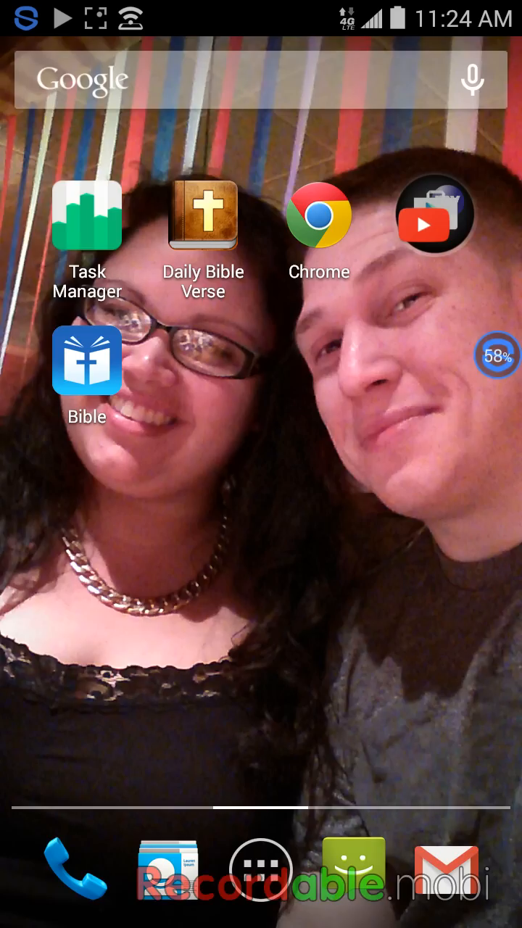
pyautogui.click(261, 870)
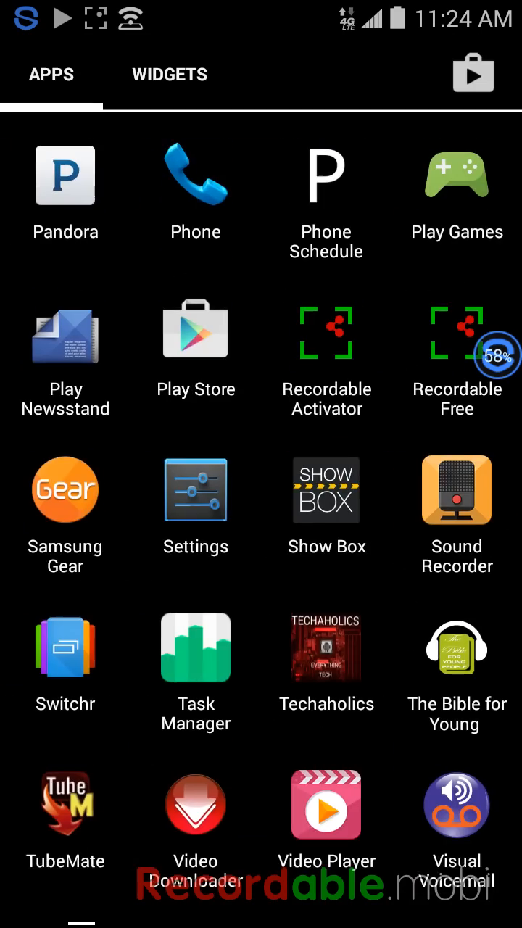